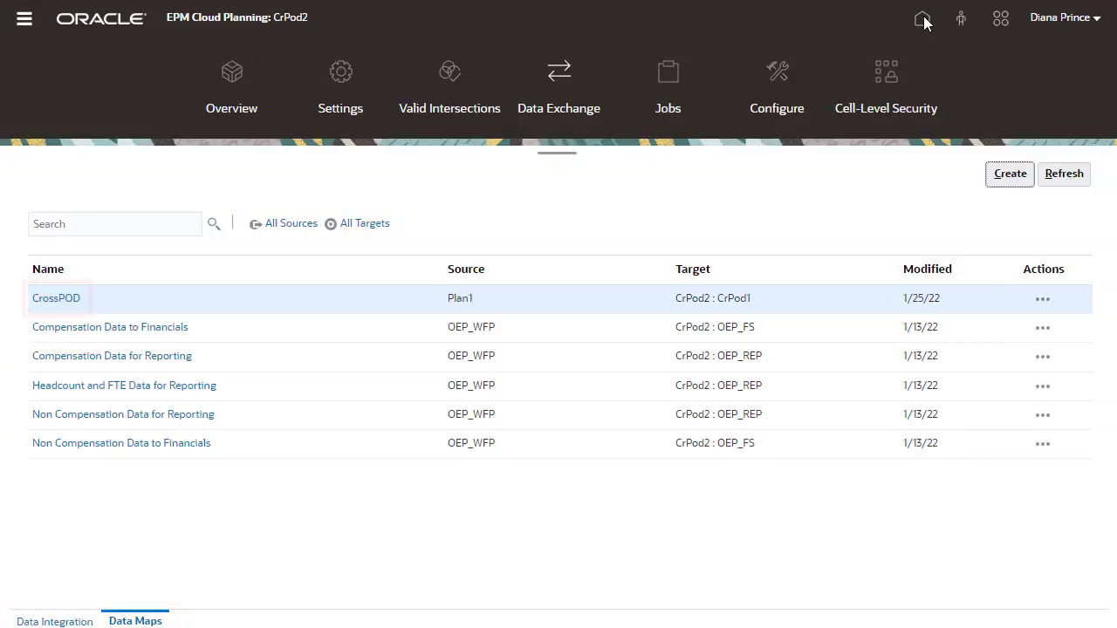
# Reach the Smart Push settings of the CrossPOD form from the Forms management screen
pyautogui.click(24, 17)
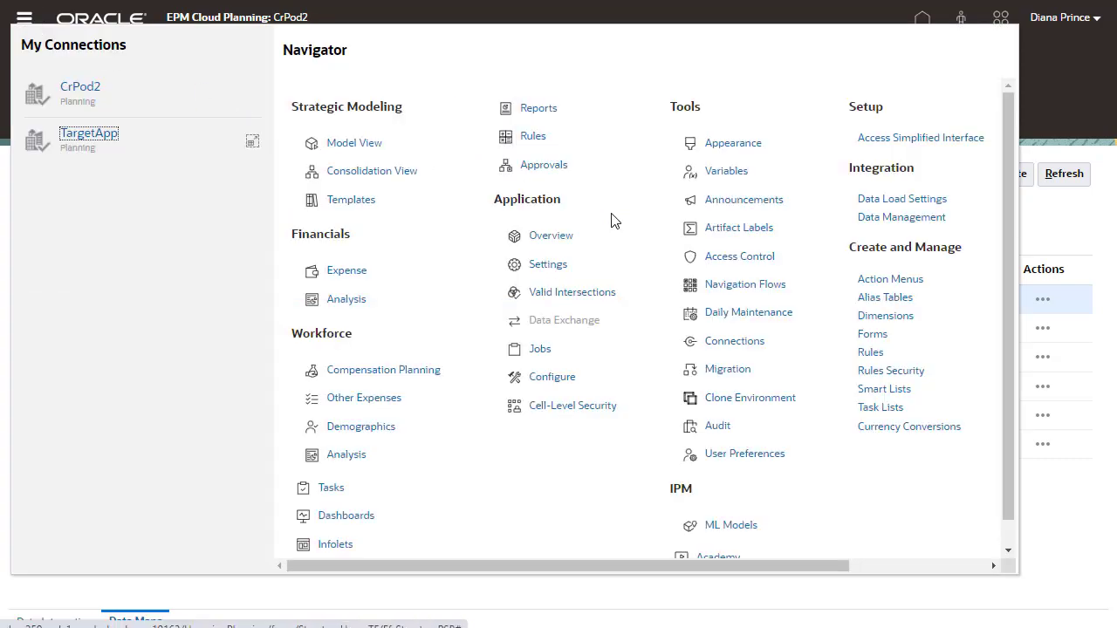
pyautogui.click(873, 333)
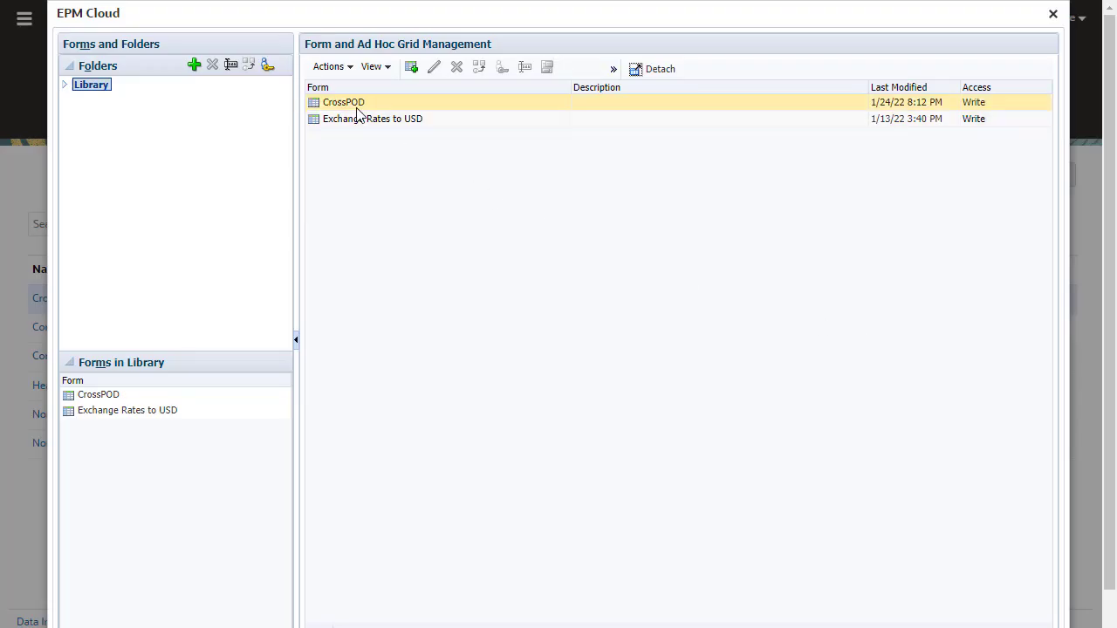
pyautogui.doubleClick(342, 101)
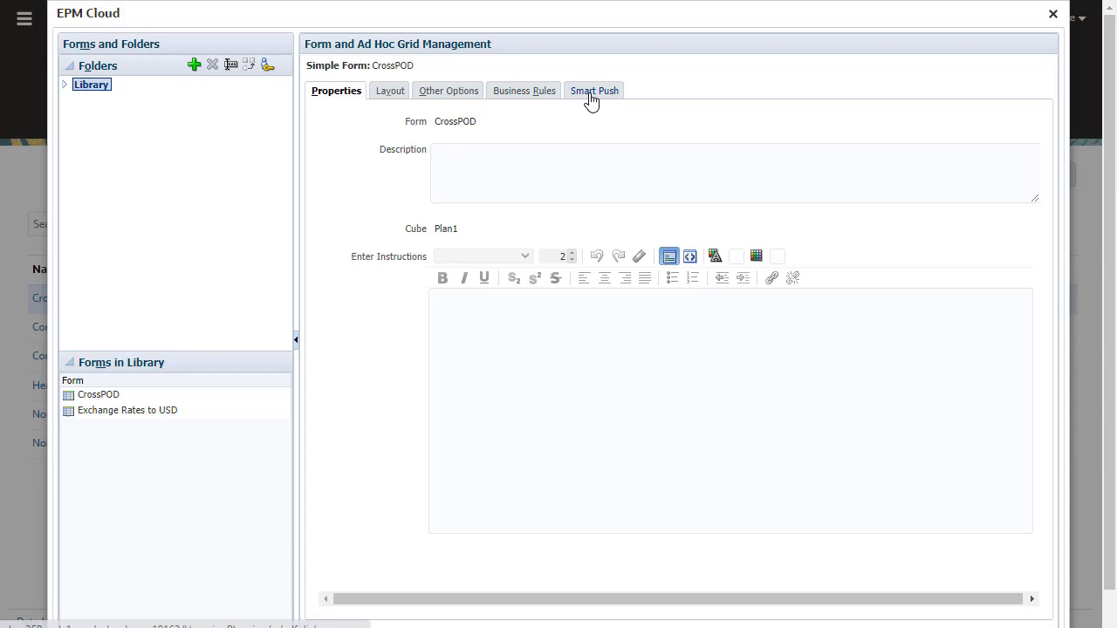
pyautogui.click(593, 91)
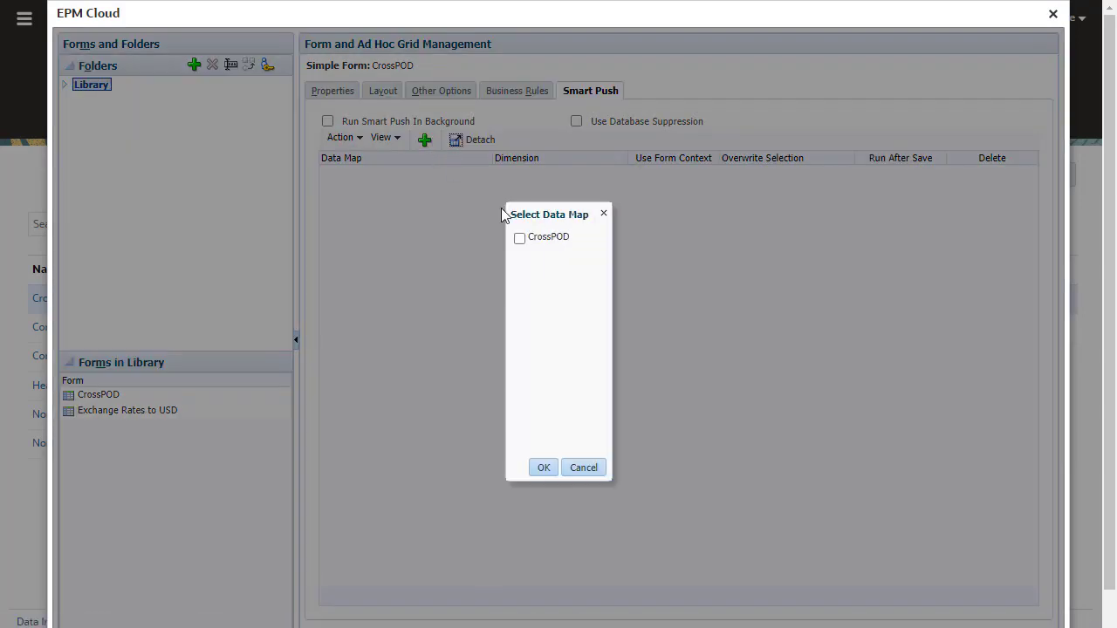
# Attach the CrossPOD data map and set it to Run After Save
pyautogui.click(542, 468)
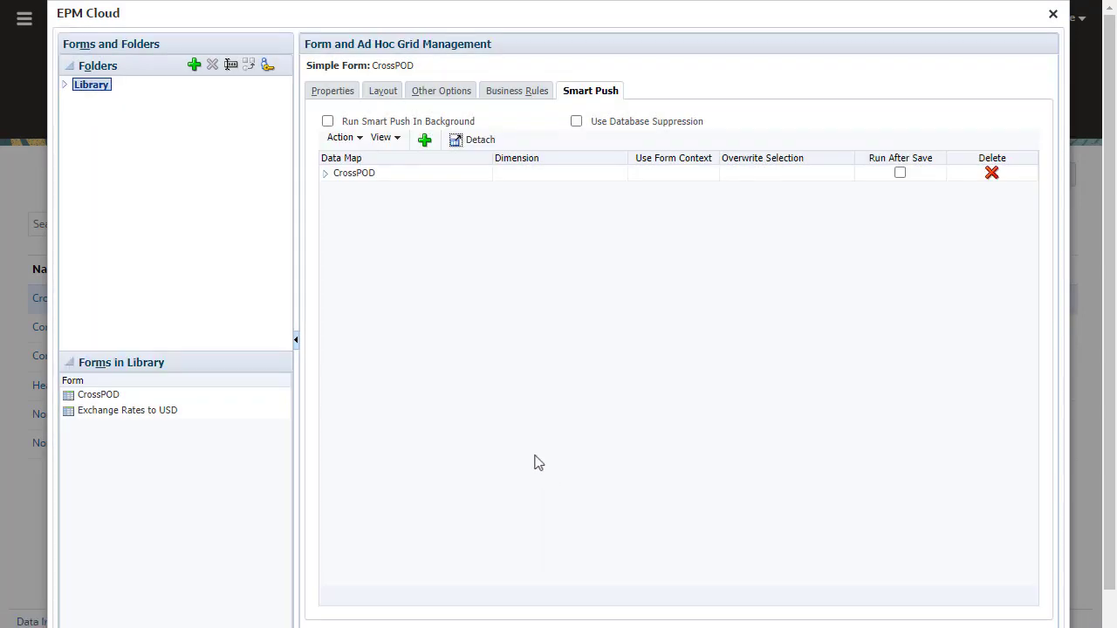
pyautogui.click(324, 172)
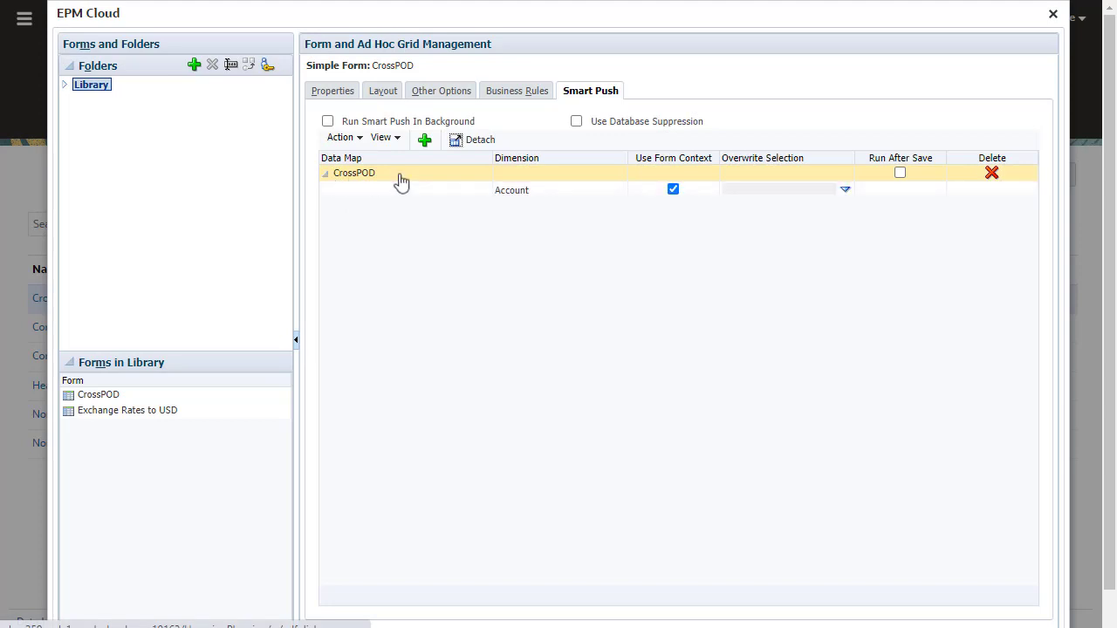
pyautogui.click(325, 173)
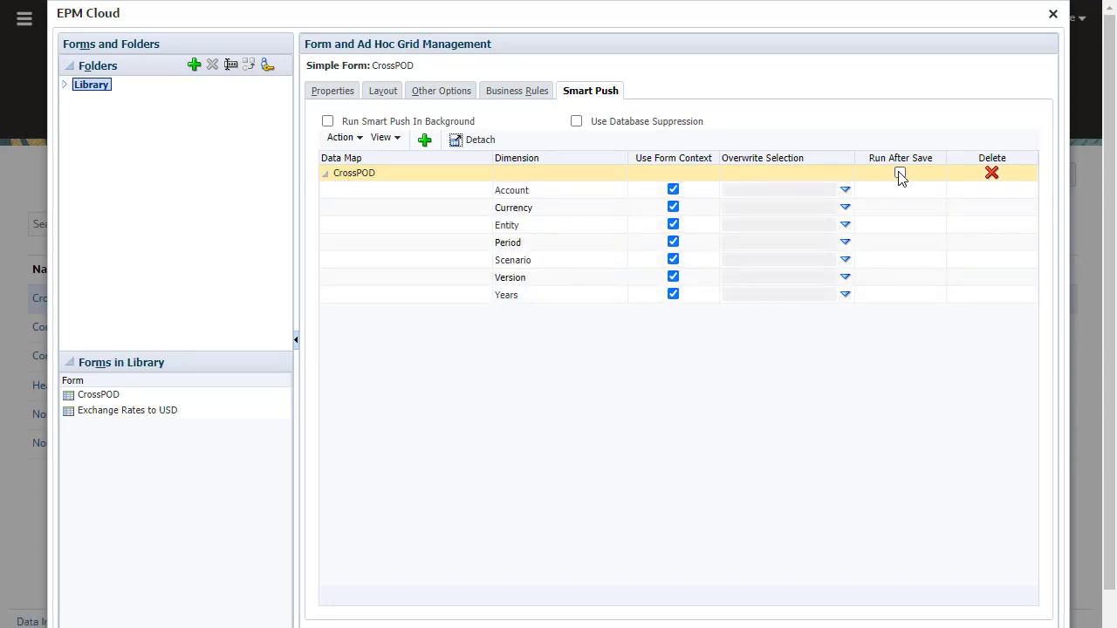
pyautogui.click(900, 172)
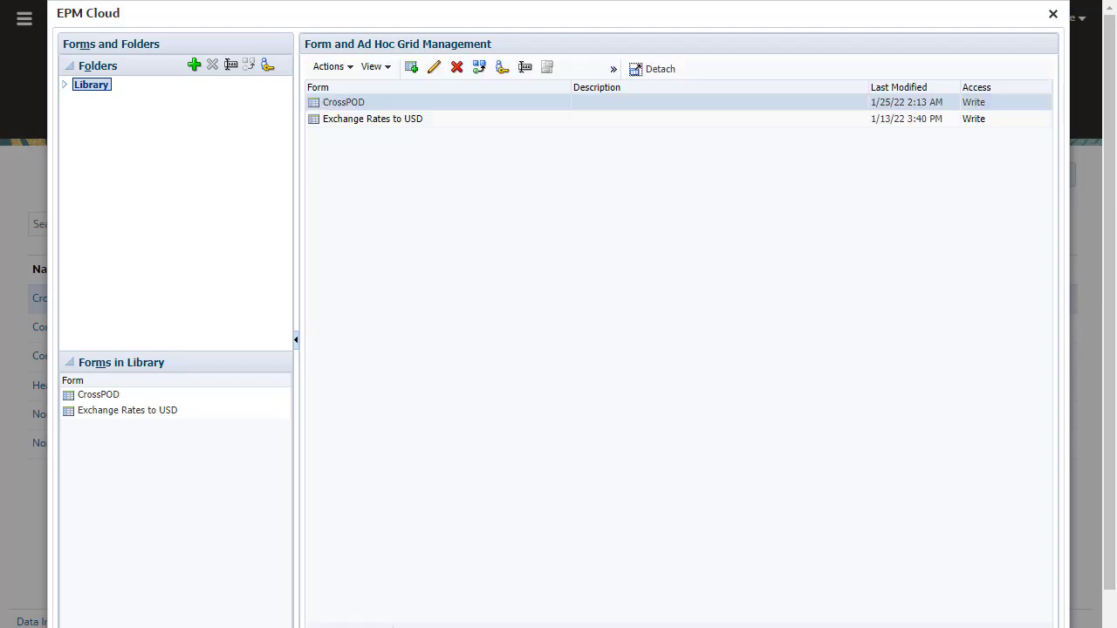
# Save the CrossPOD form's Vision IT figures, confirming the Smart Push success message
pyautogui.click(1053, 14)
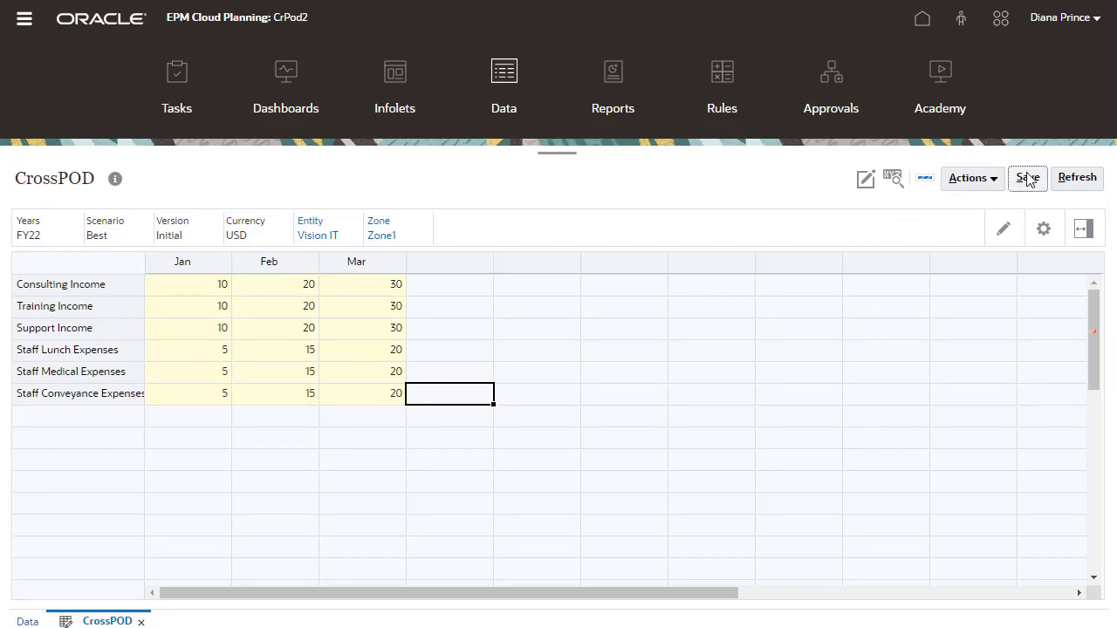
pyautogui.click(1026, 178)
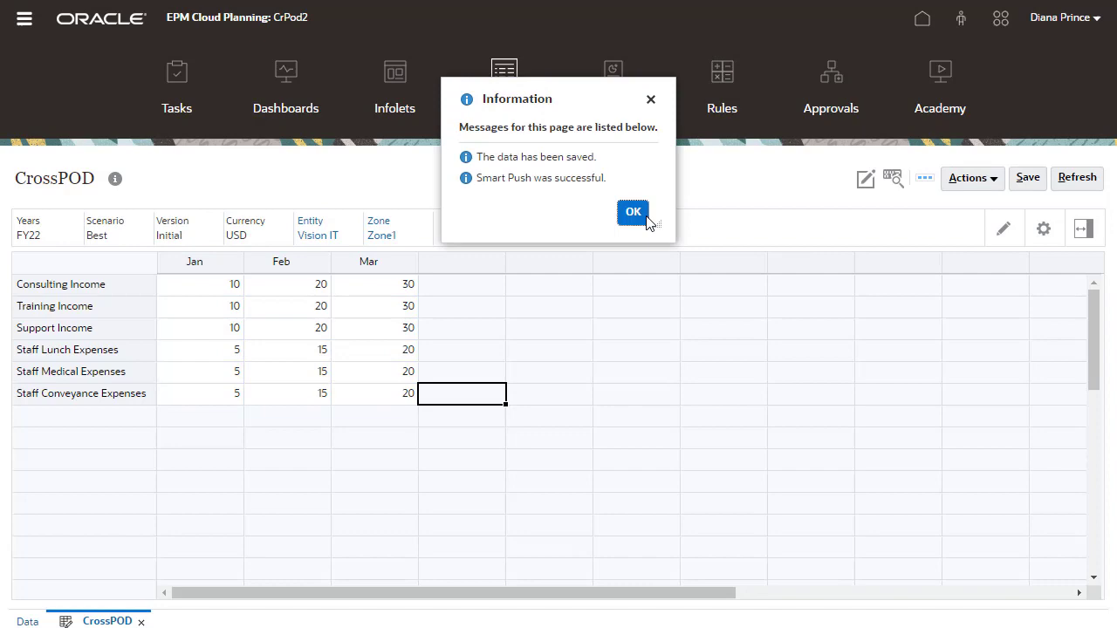
pyautogui.click(631, 213)
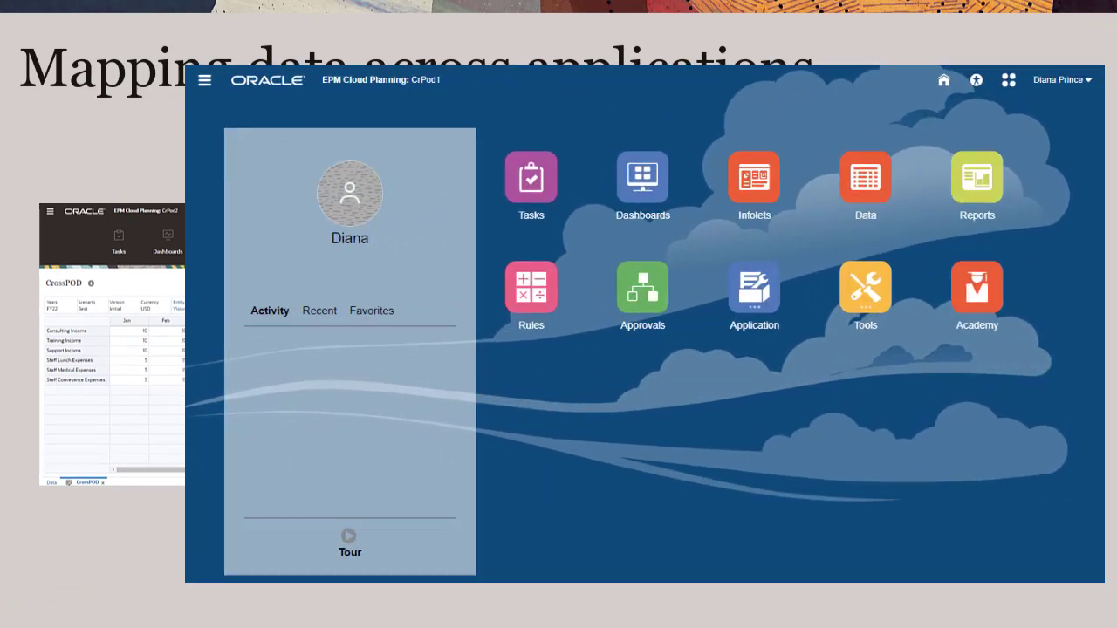
# Review the pushed Vision IT values 10, 20, 30 on the target dashboard, then return to the source form
pyautogui.click(642, 185)
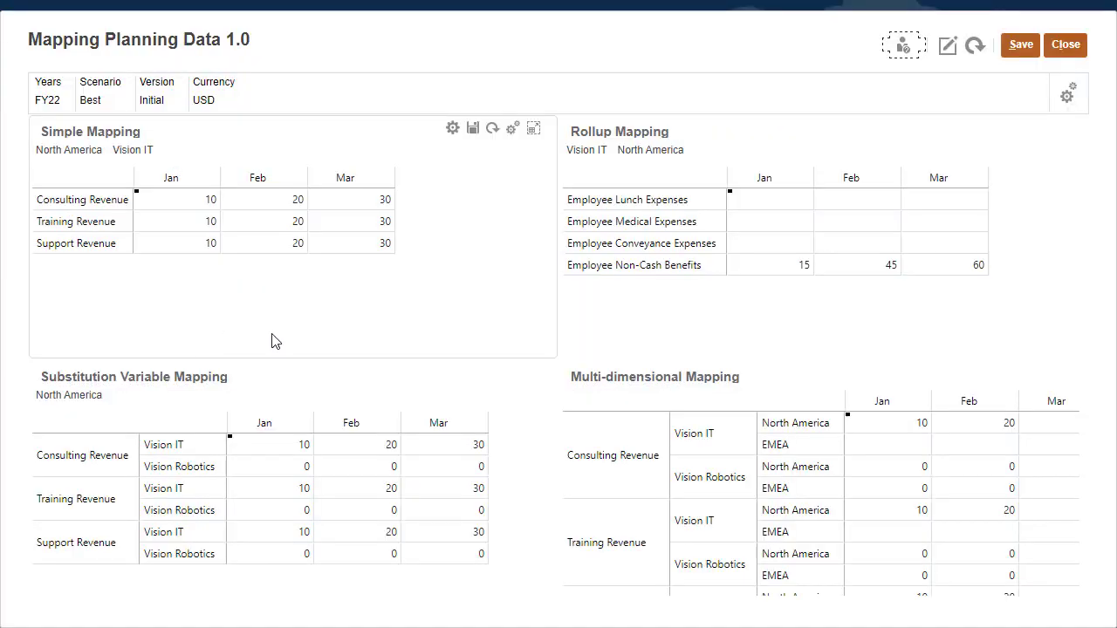
pyautogui.scroll(-3)
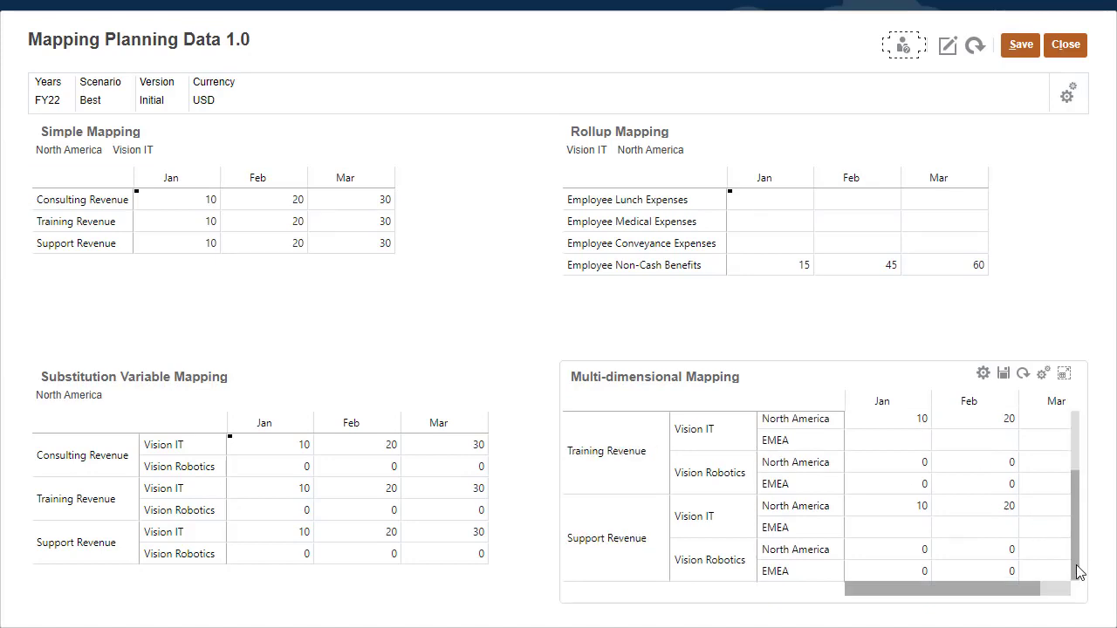
pyautogui.scroll(-3)
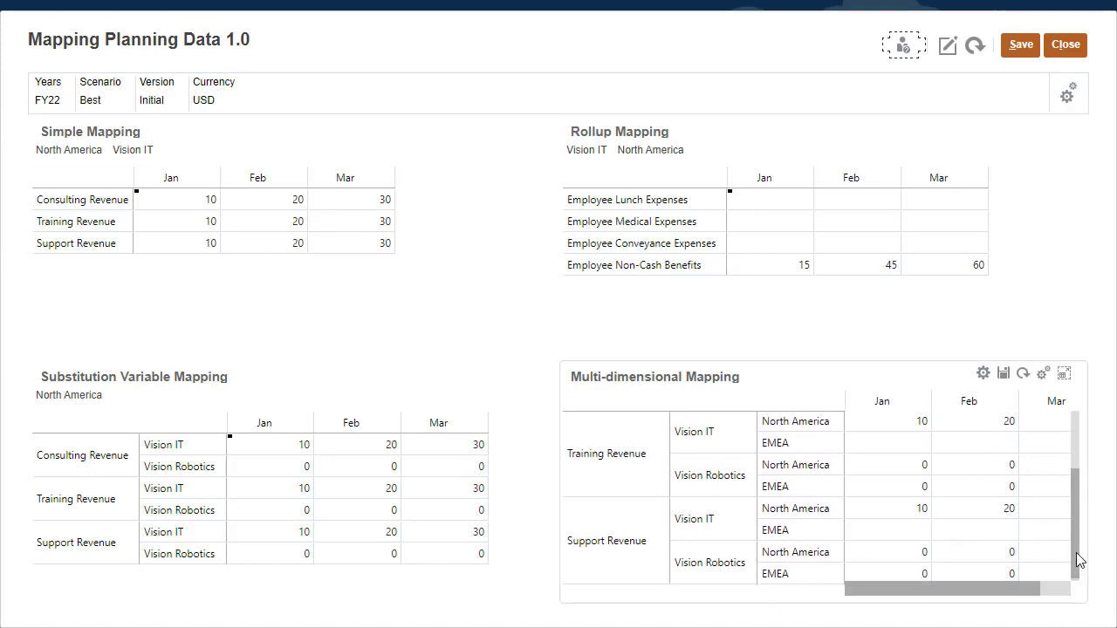
pyautogui.scroll(3)
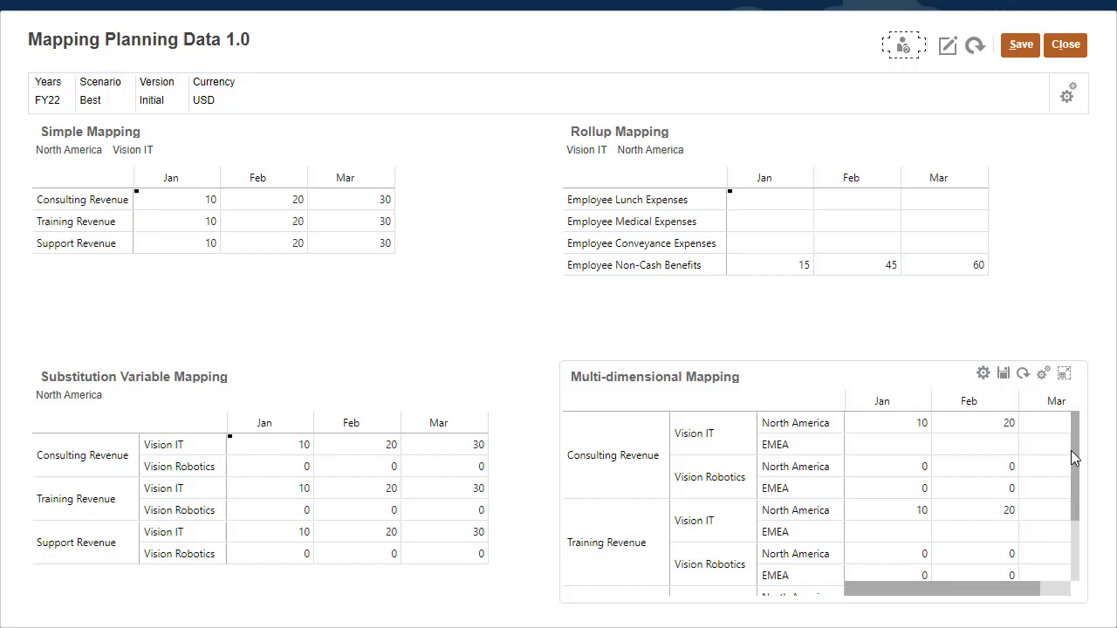
pyautogui.click(1065, 46)
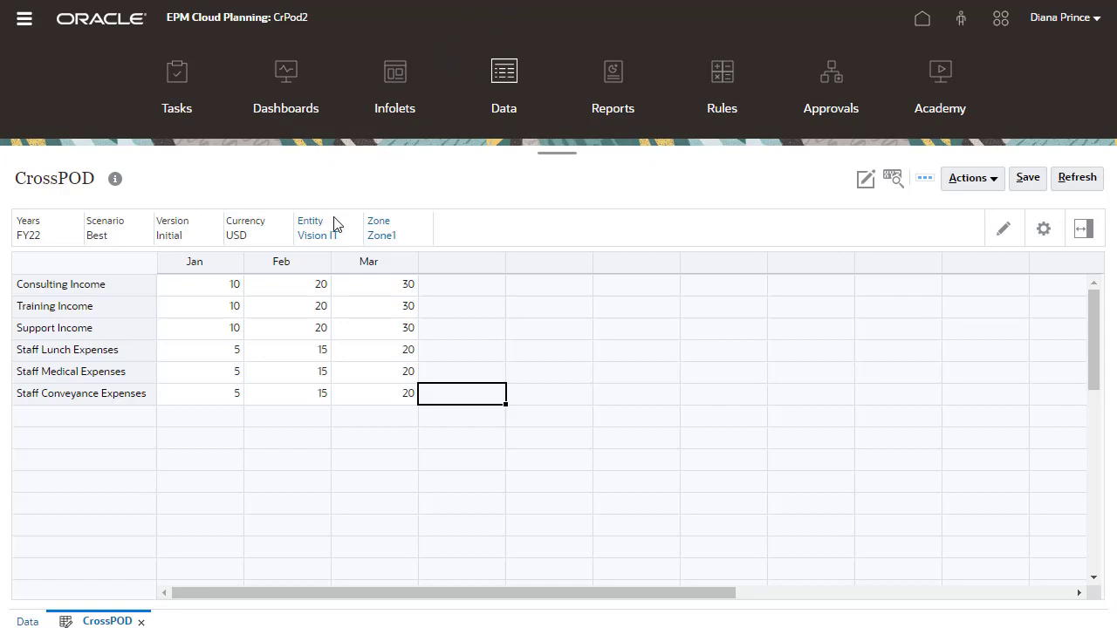
# Switch the entity to Vision Robotics and save its 25, 30, 35 income figures with a successful Smart Push
pyautogui.click(311, 234)
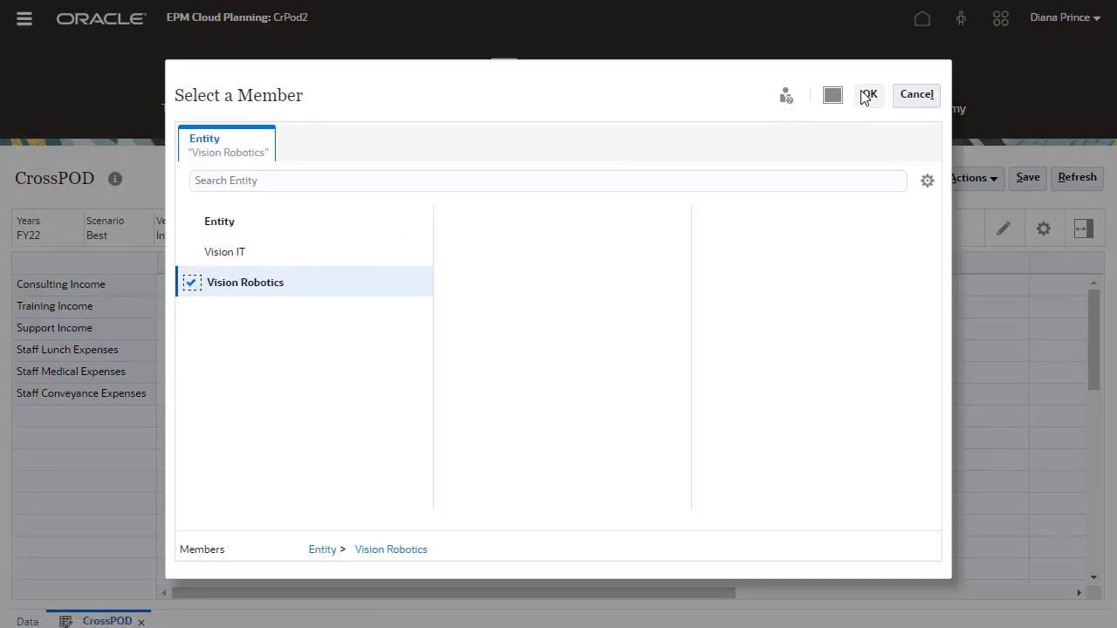
pyautogui.click(868, 95)
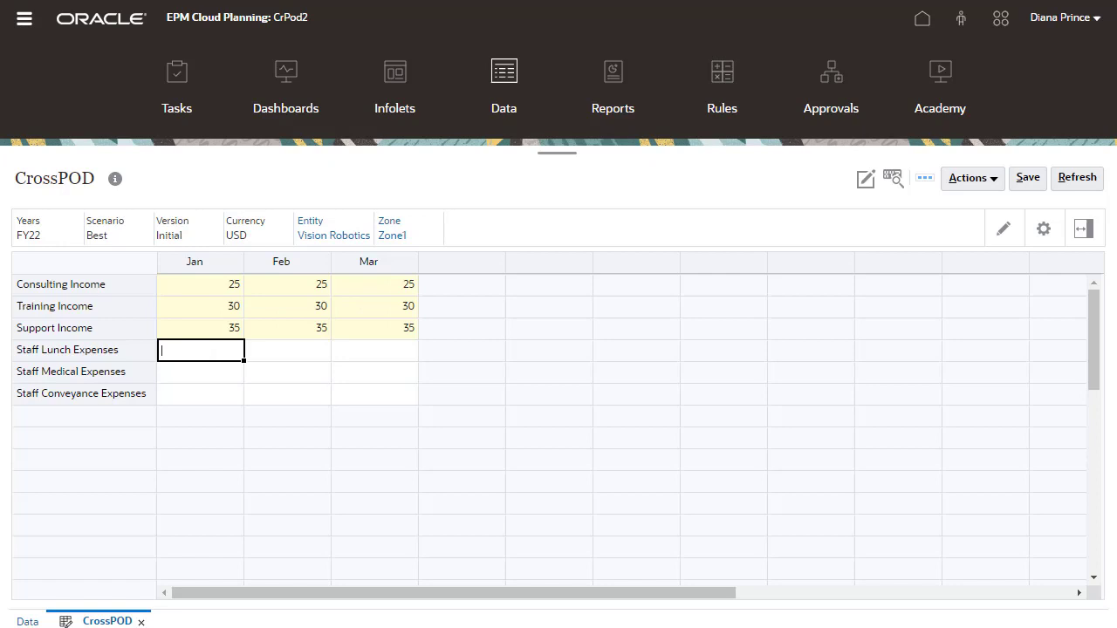
pyautogui.moveTo(750, 244)
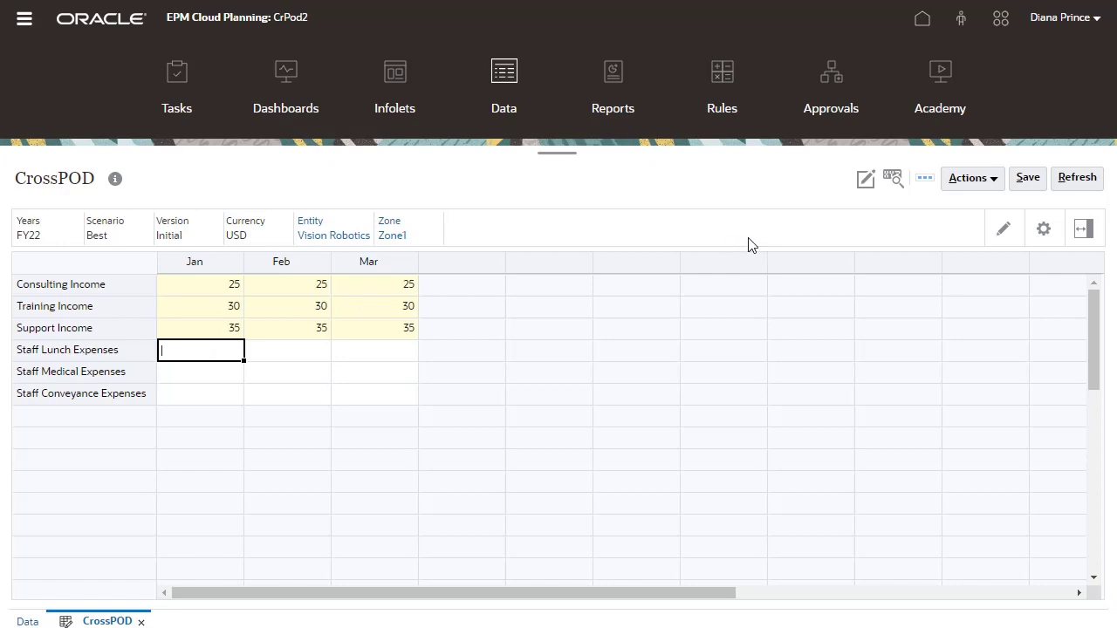
pyautogui.click(1026, 178)
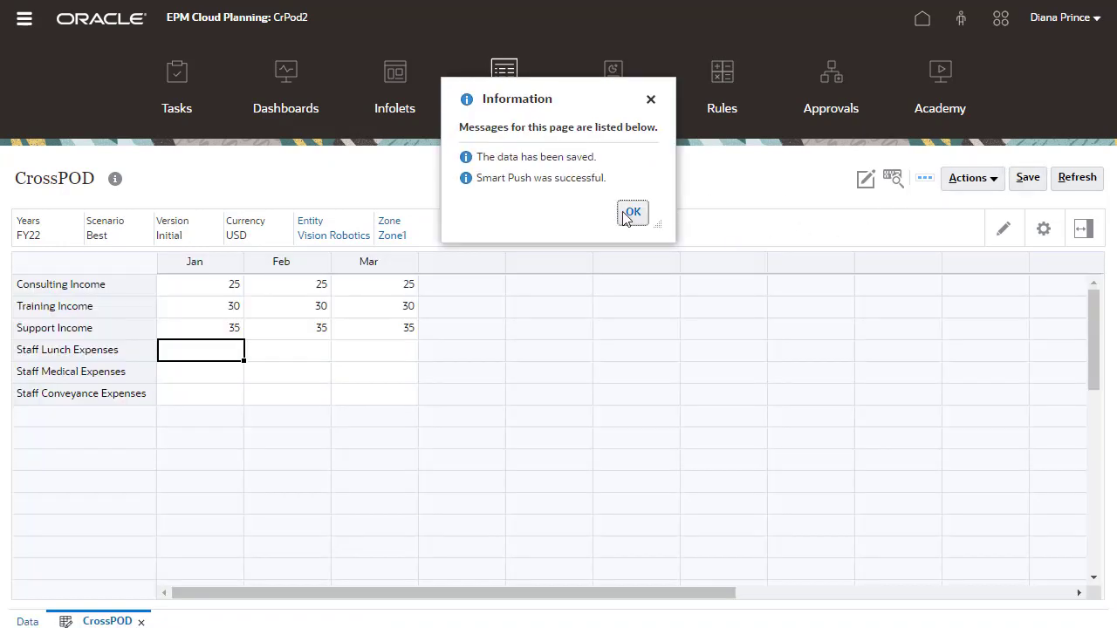
pyautogui.click(631, 213)
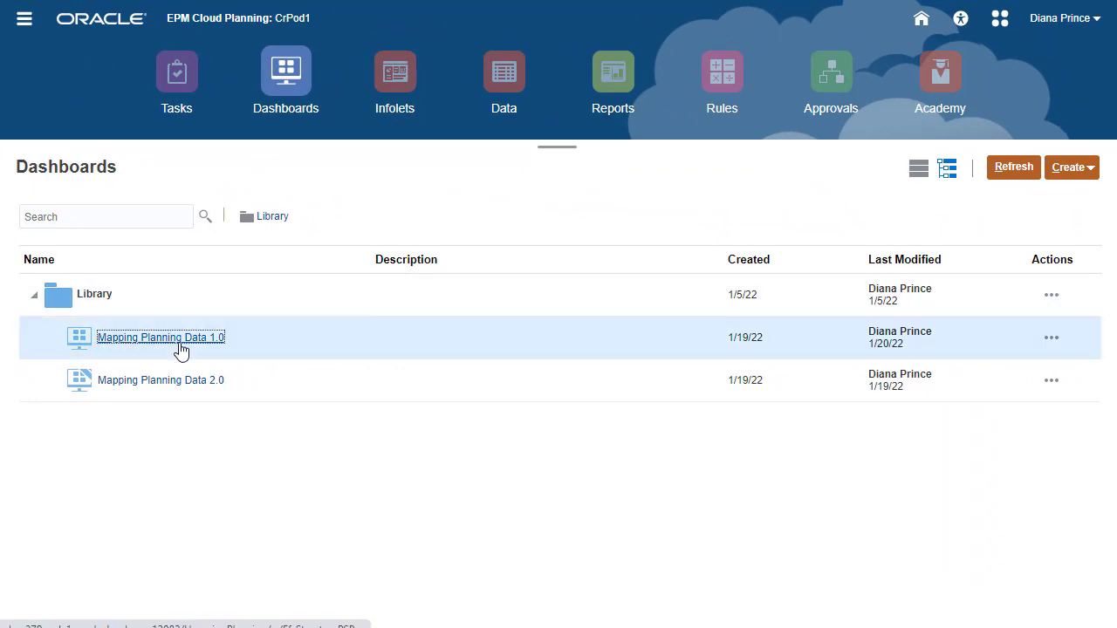
# View the Mapping Planning Data 1.0 dashboard showing Vision Robotics values 25, 30, 35
pyautogui.click(161, 337)
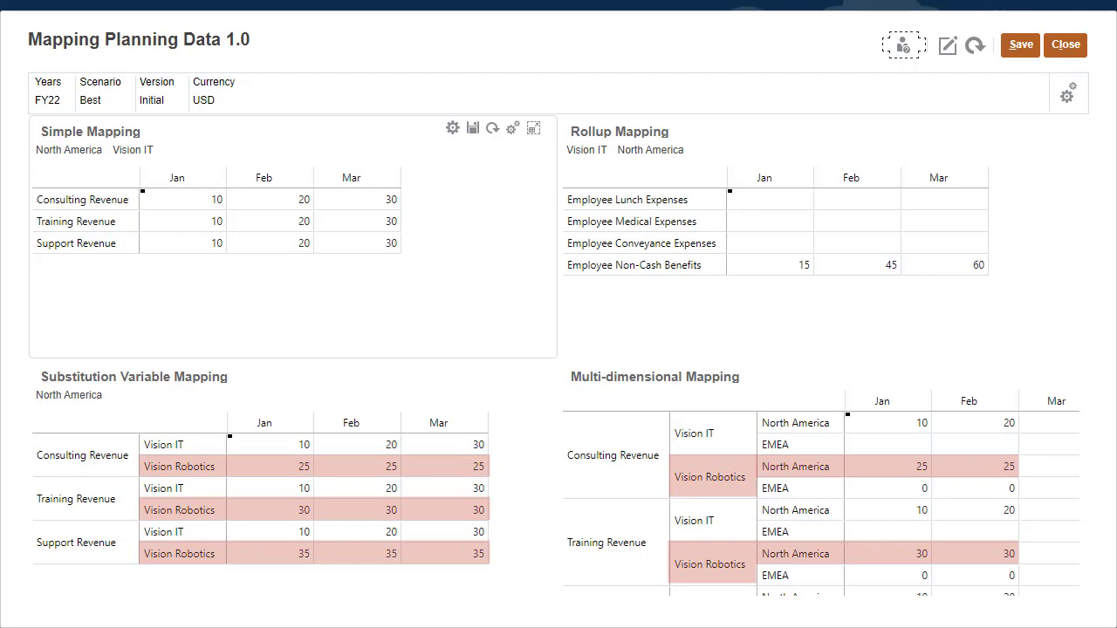
pyautogui.scroll(-3)
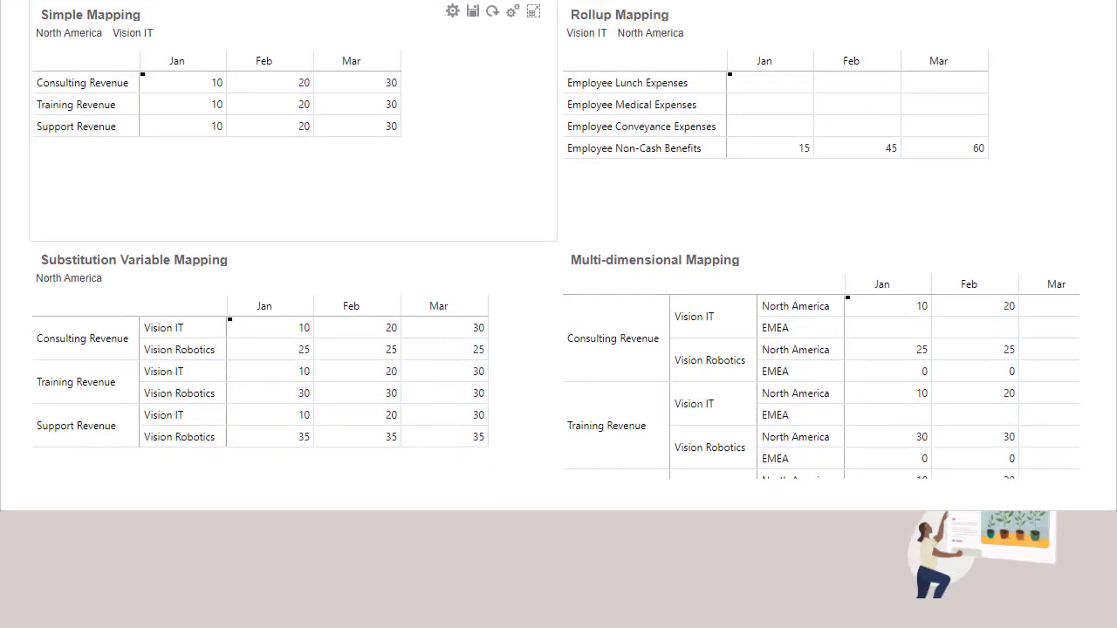